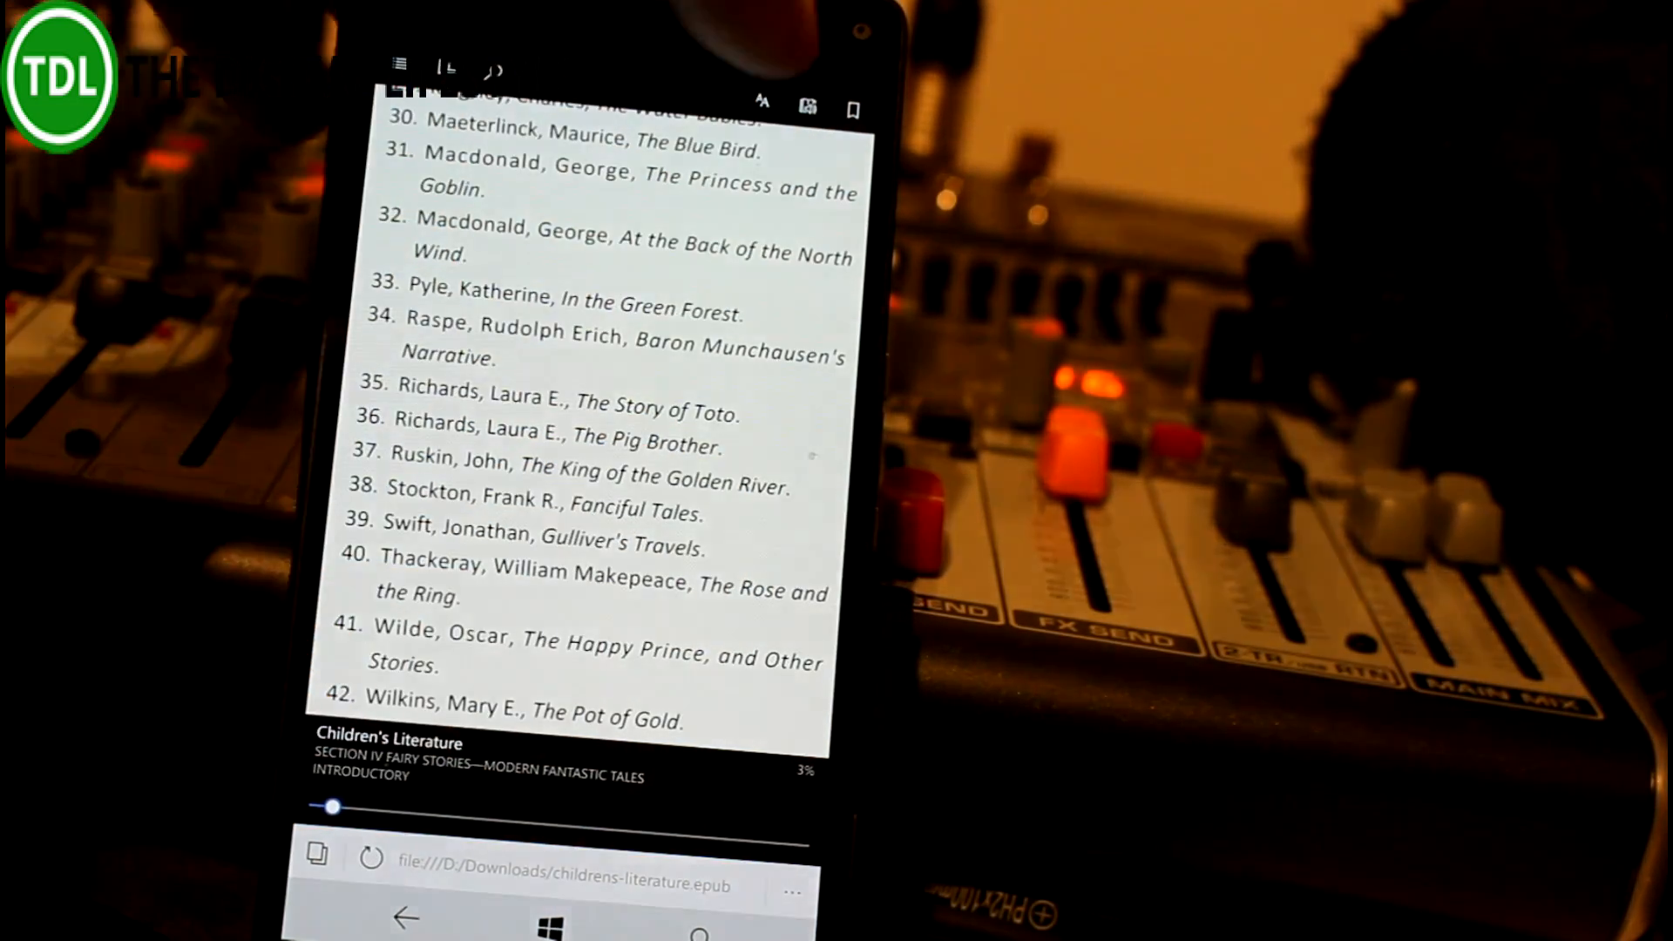
Start Read aloud on the Children's Literature EPUB, then leave Edge for the app list.
click(761, 105)
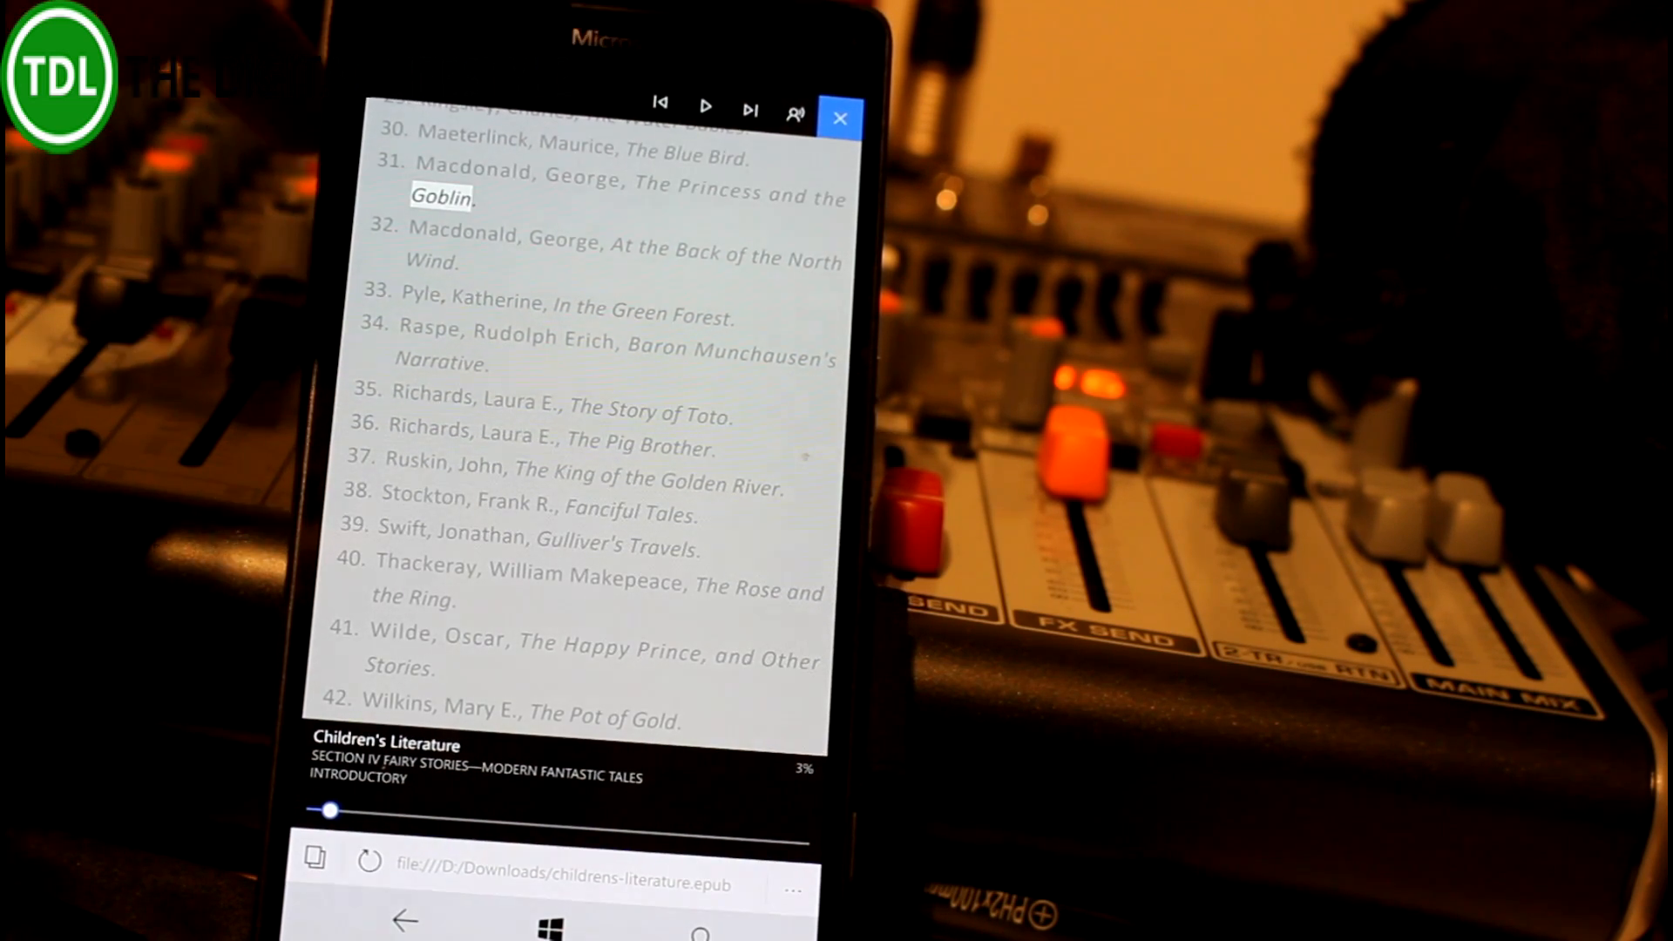
click(841, 116)
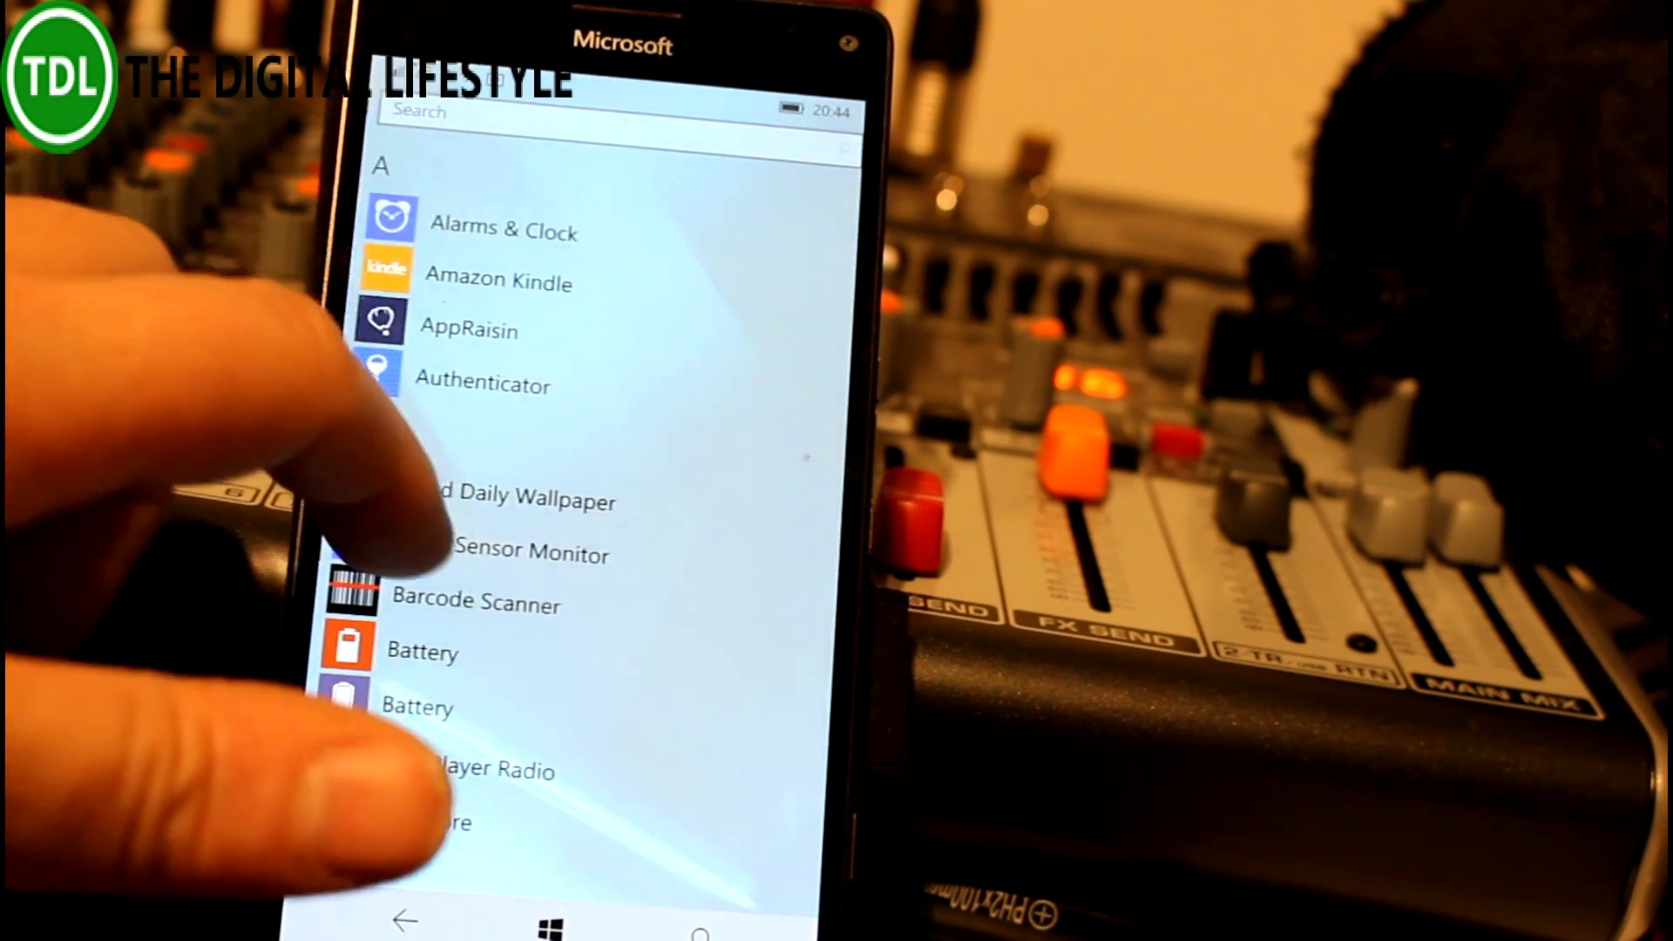
Open Feedback Hub from the All apps list and dismiss its Welcome notice with OK.
scroll(down, 3)
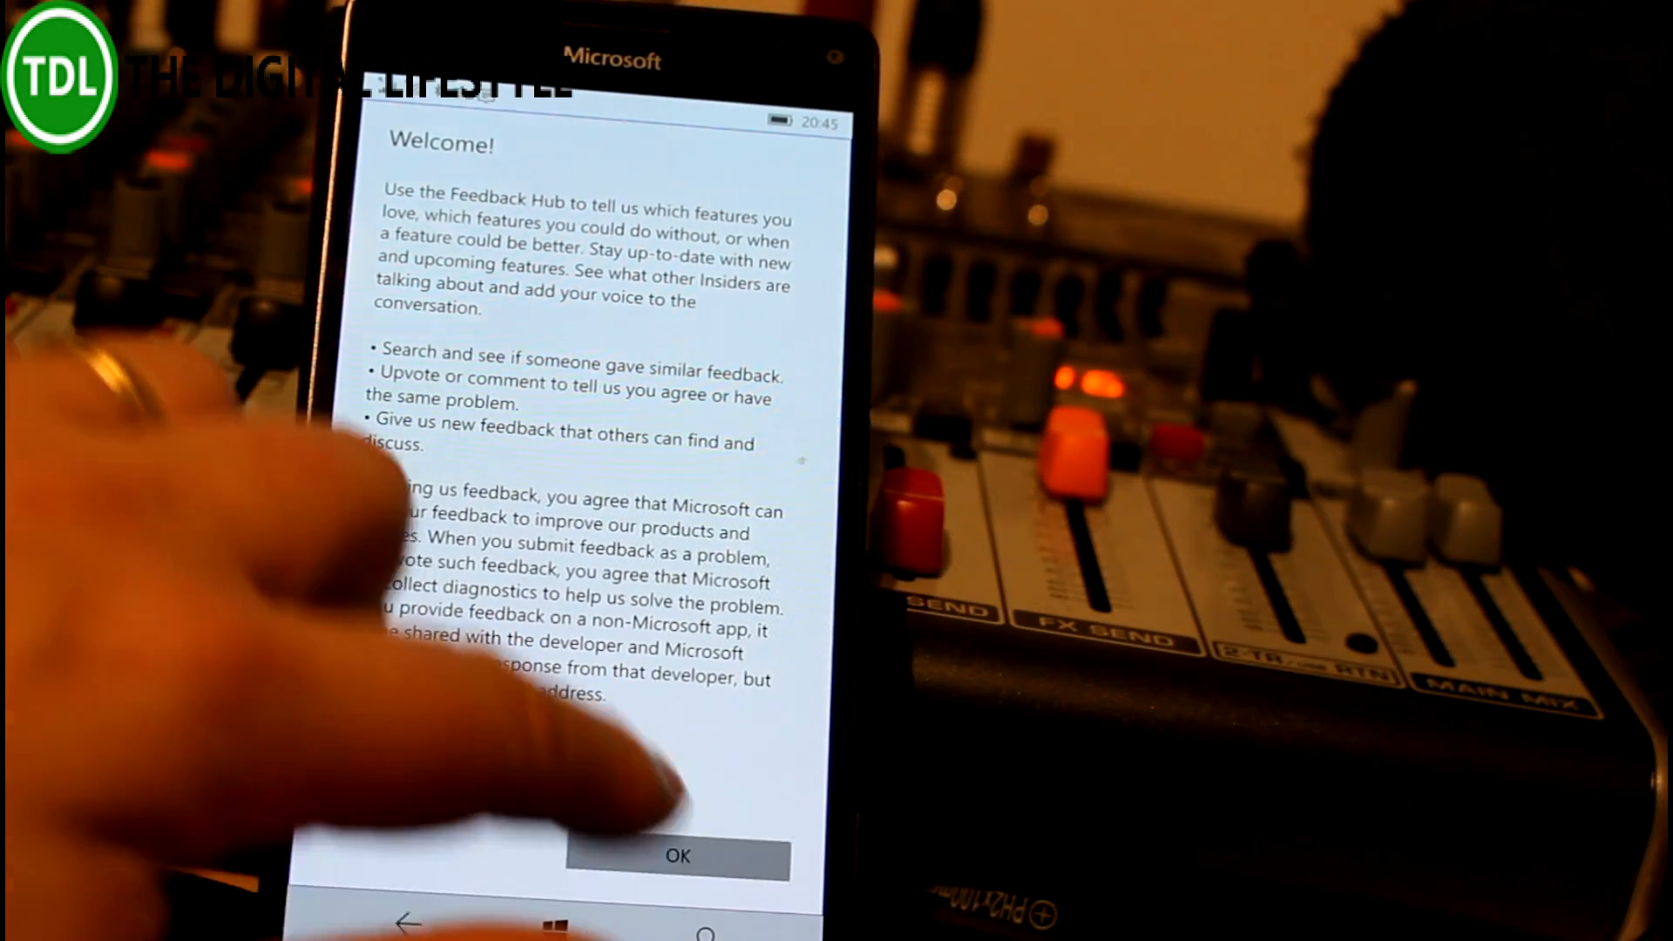
click(677, 855)
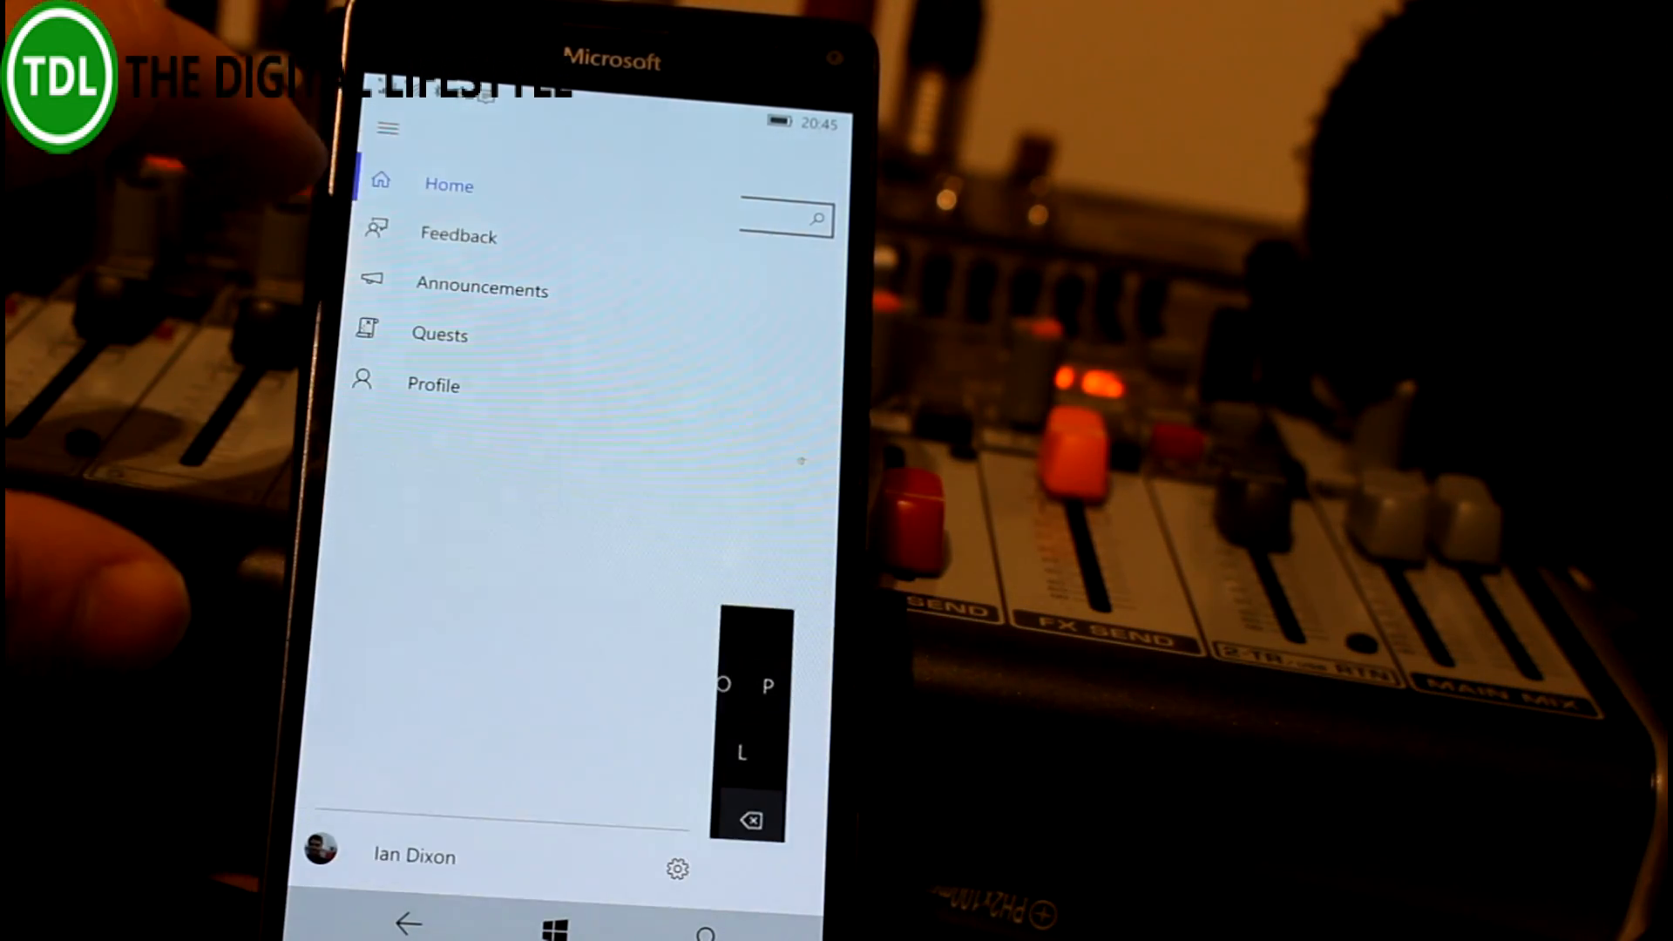
Browse Mobile trending feedback like Edge extensions and easier tab closing, with upvotes.
click(459, 235)
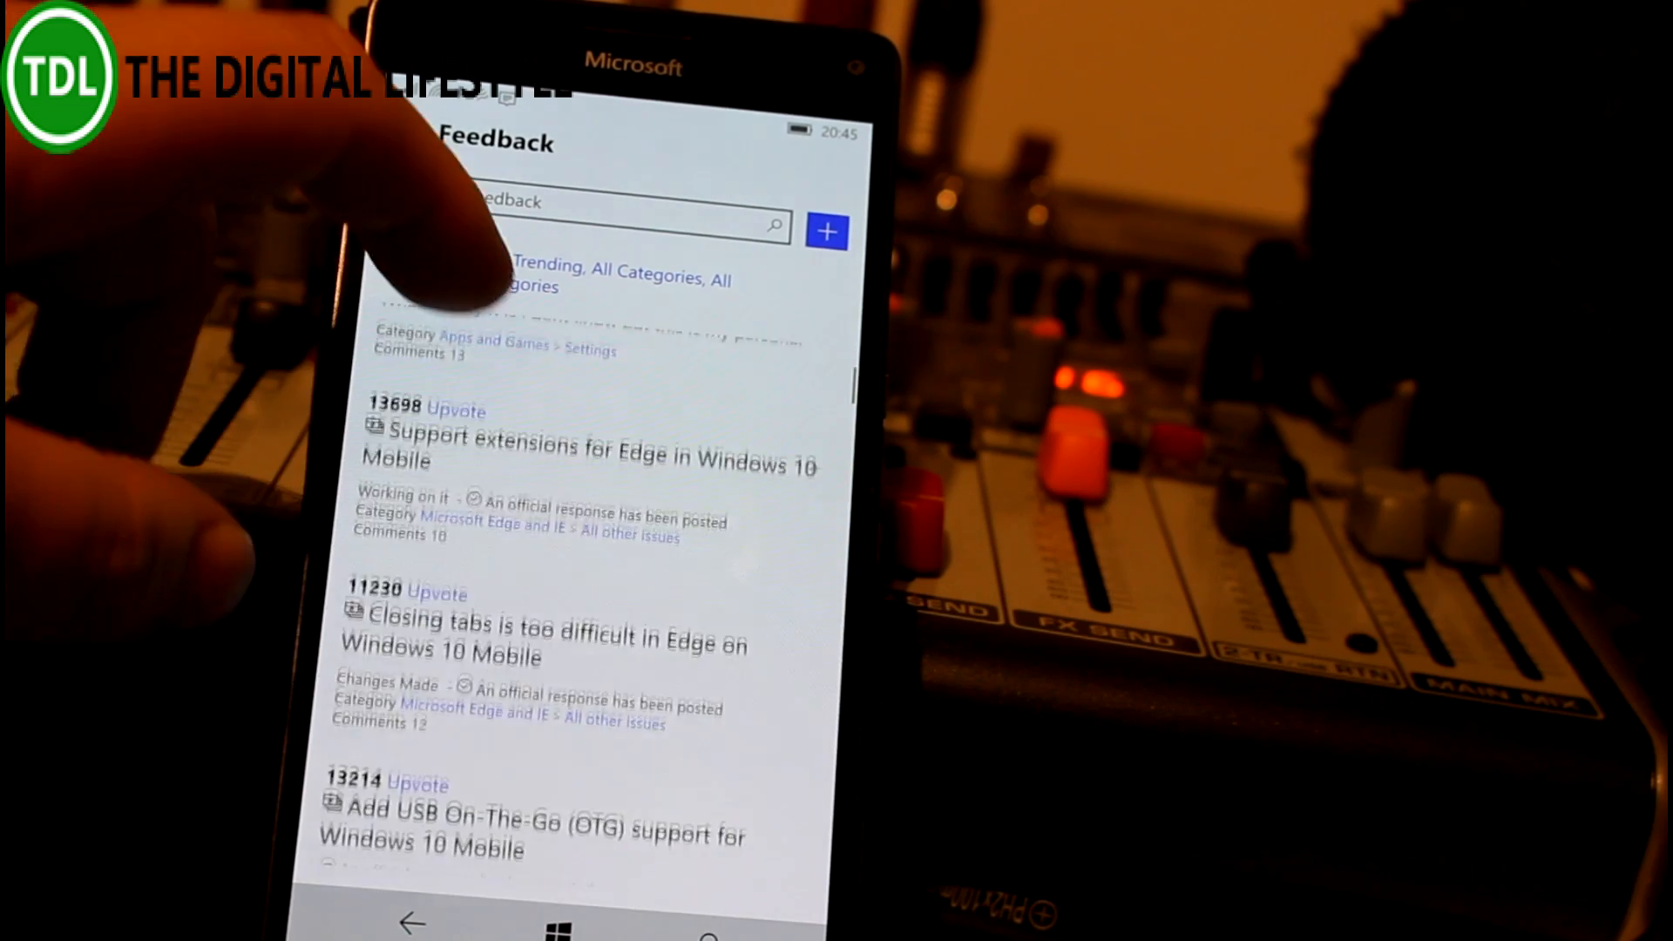
scroll(down, 3)
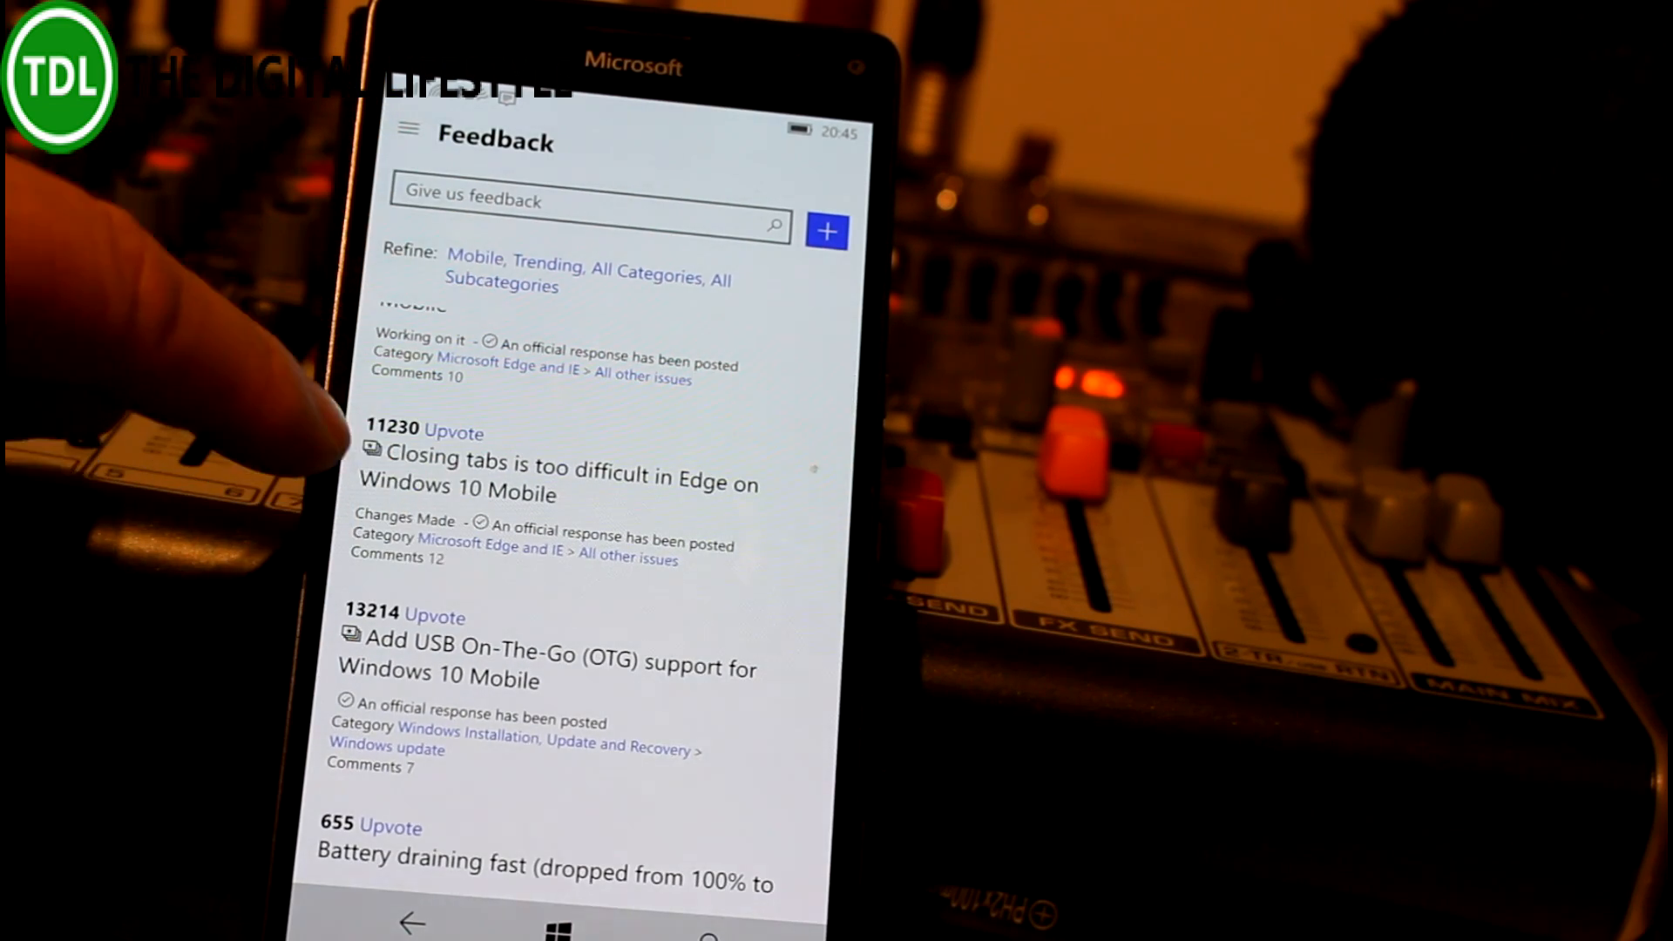